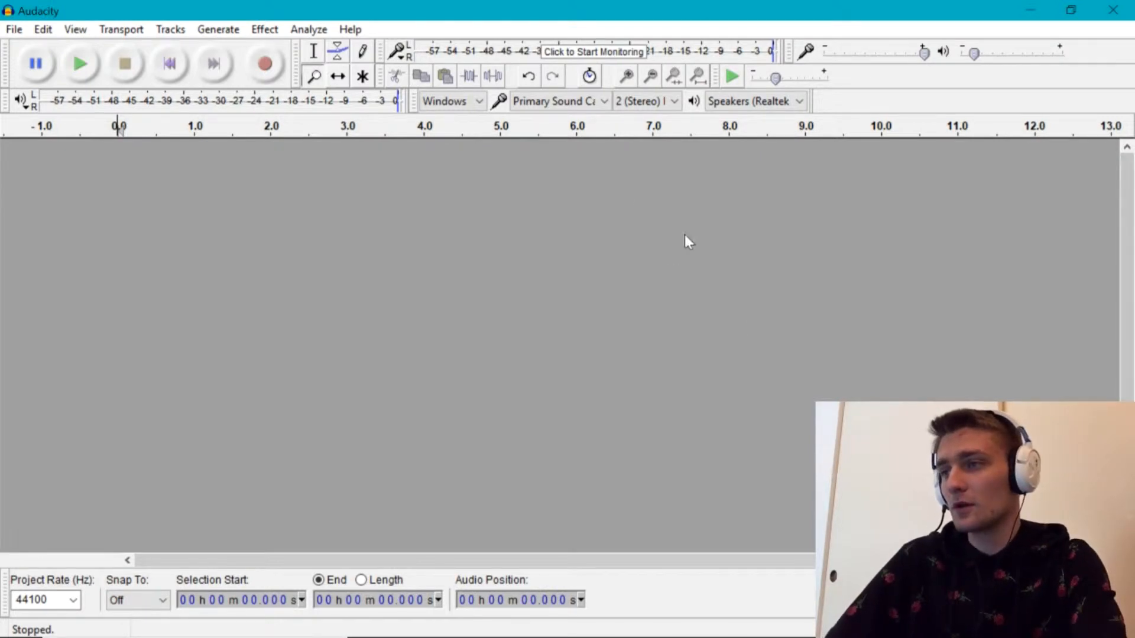
mouse_move(505, 150)
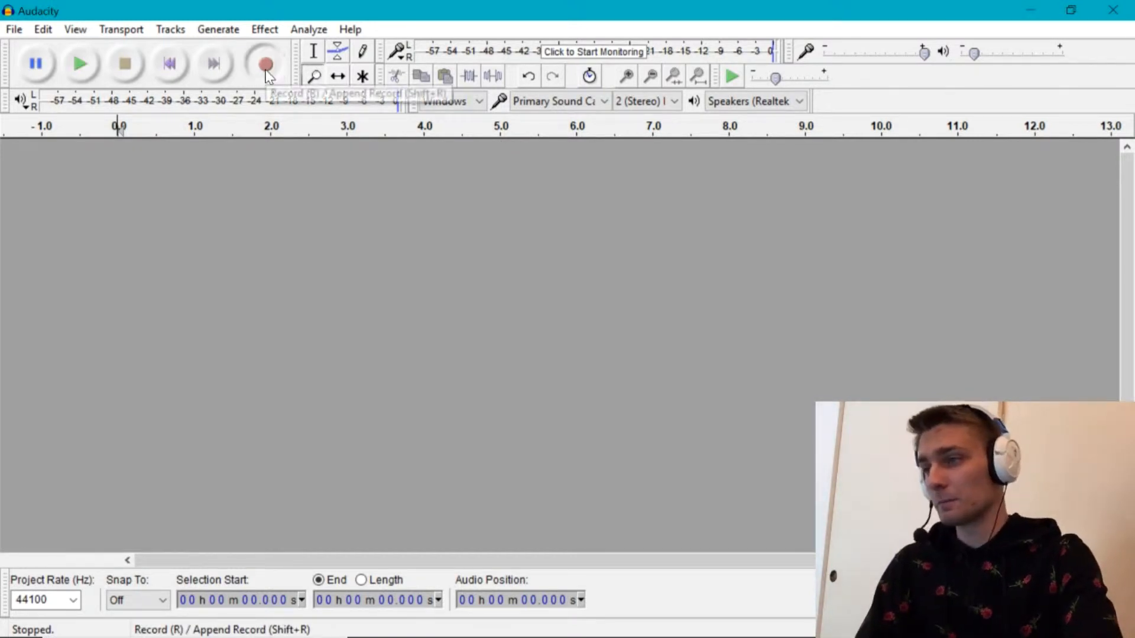
Record a roughly 2.6-second beatbox clip into a new stereo track and stop
left_click(266, 62)
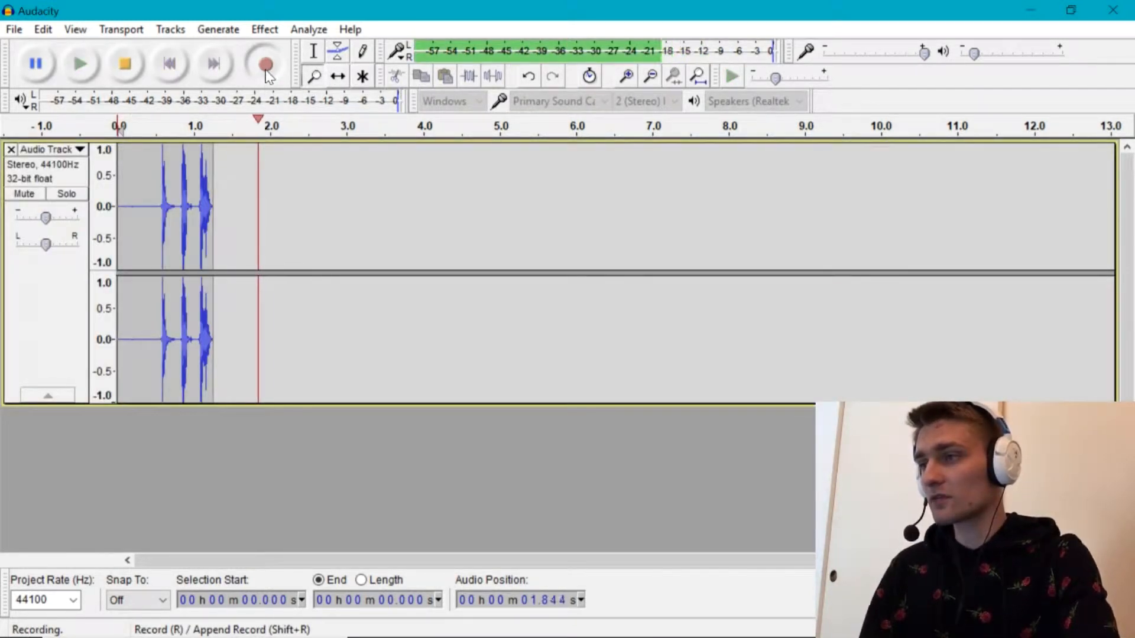
left_click(123, 64)
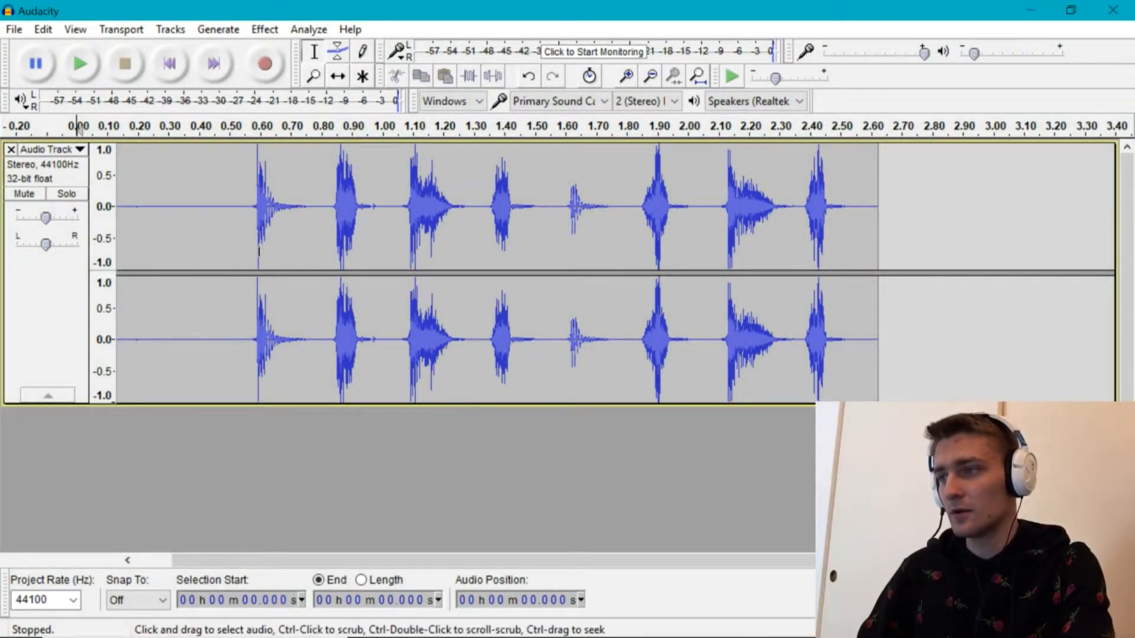
Play the beatbox clip from its start and pause playback about two seconds in
left_click(254, 205)
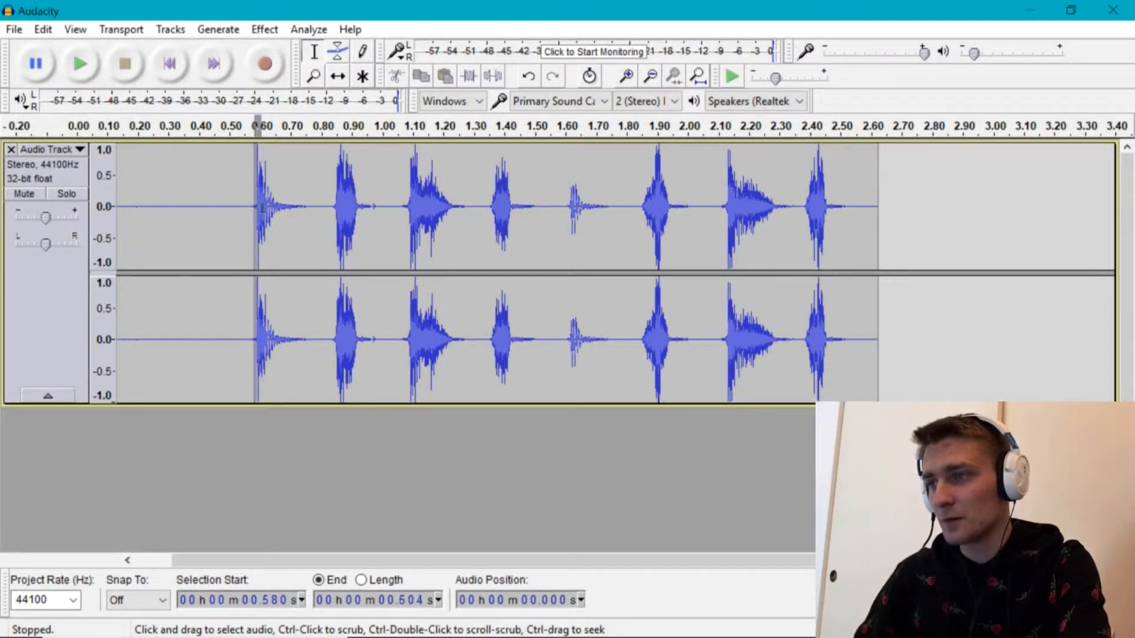
left_click_drag(256, 205, 469, 205)
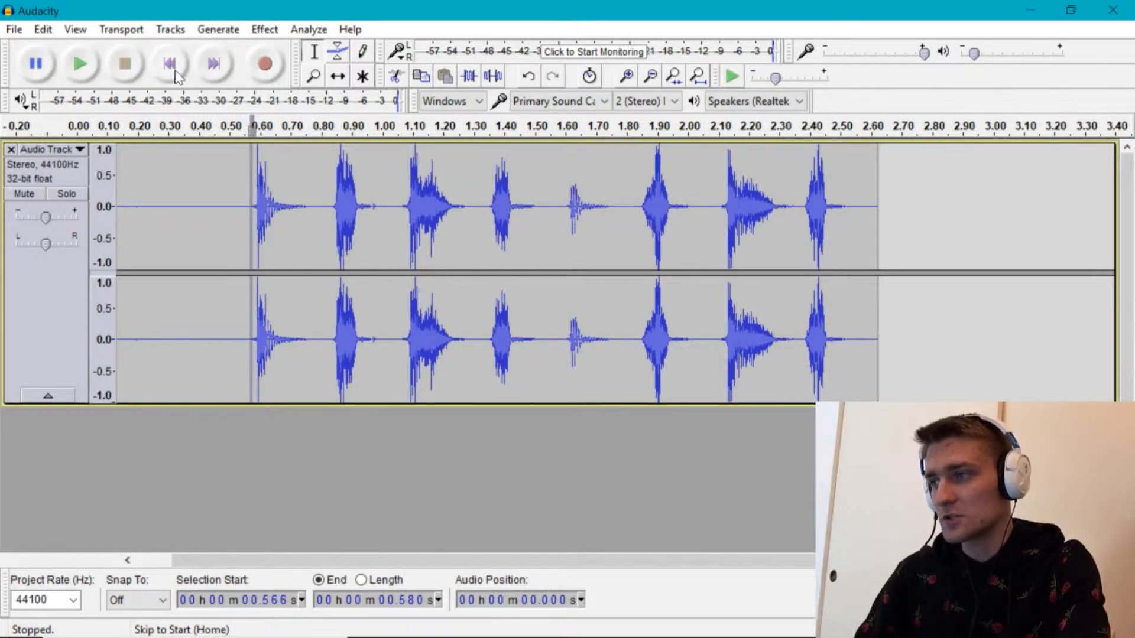
left_click(81, 64)
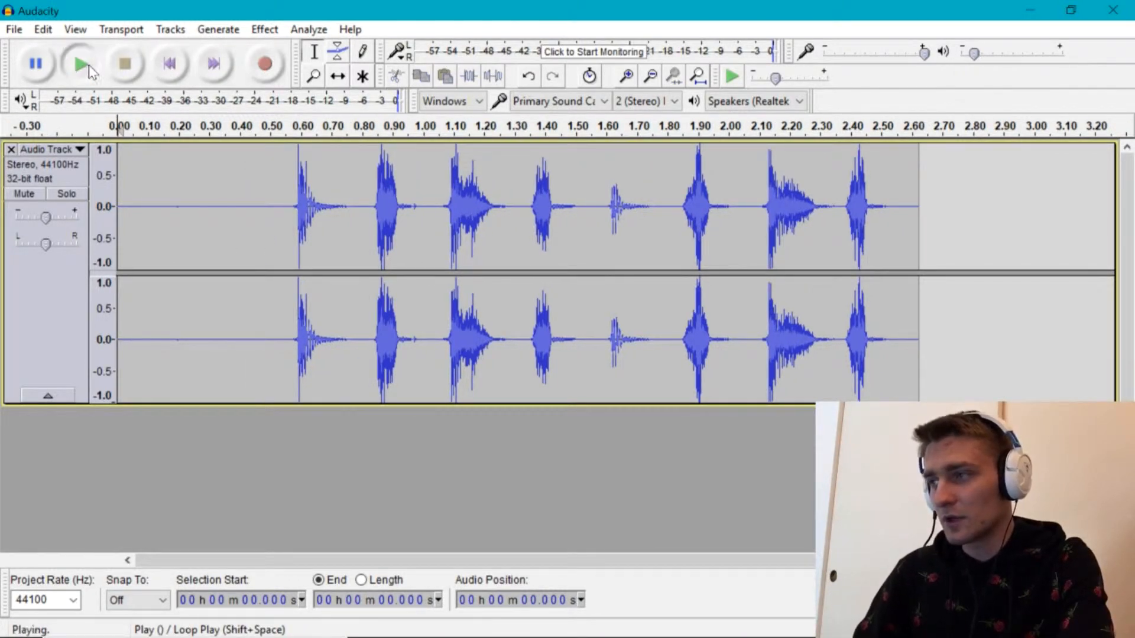
left_click(34, 63)
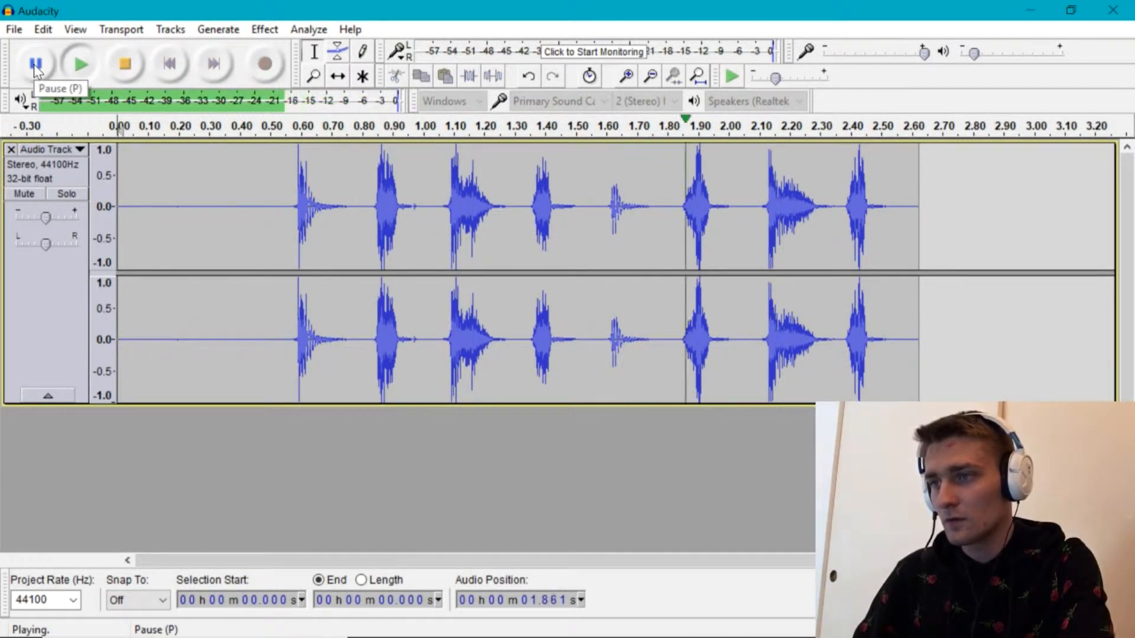
left_click(37, 64)
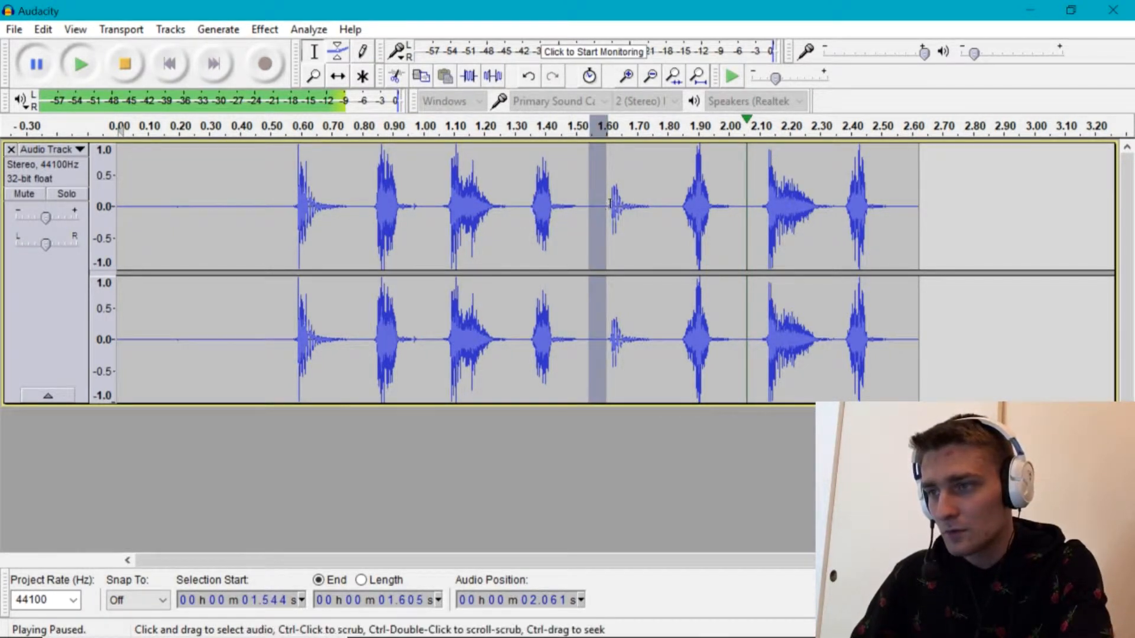
Select the first four beats of the clip, from about 0.578 s to 1.611 s
left_click_drag(608, 205, 365, 205)
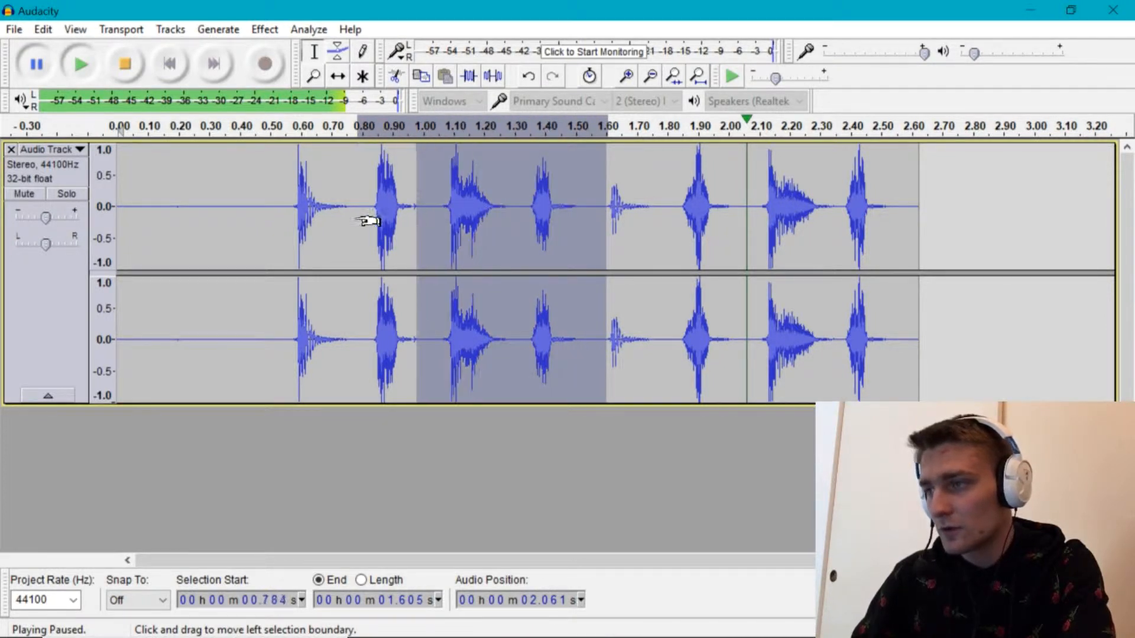
left_click_drag(369, 221, 304, 239)
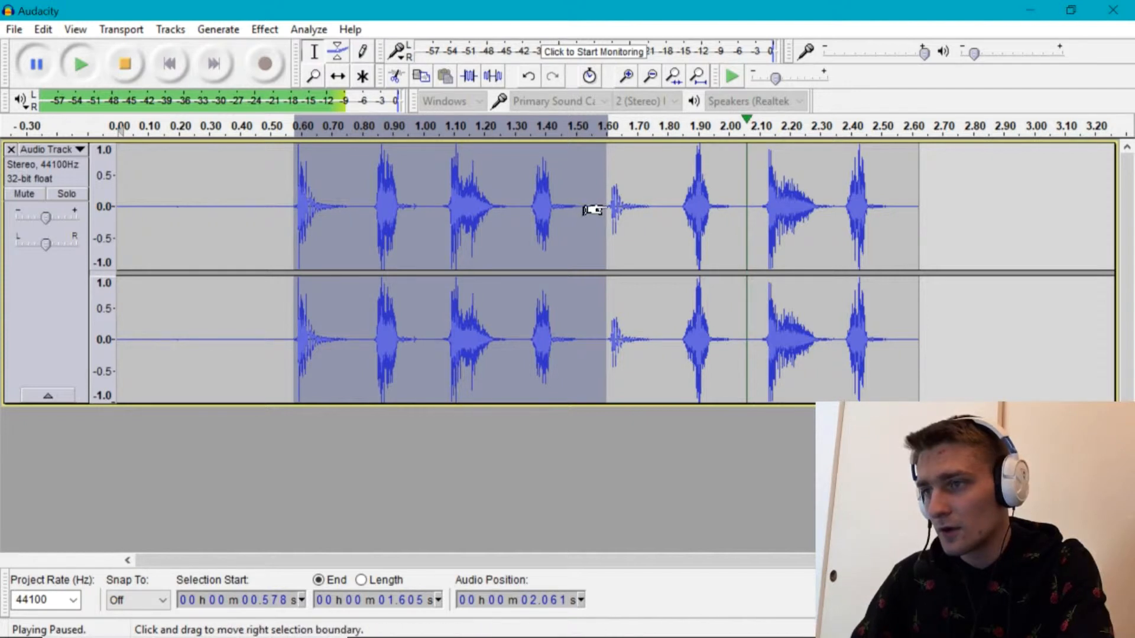
left_click_drag(606, 206, 608, 206)
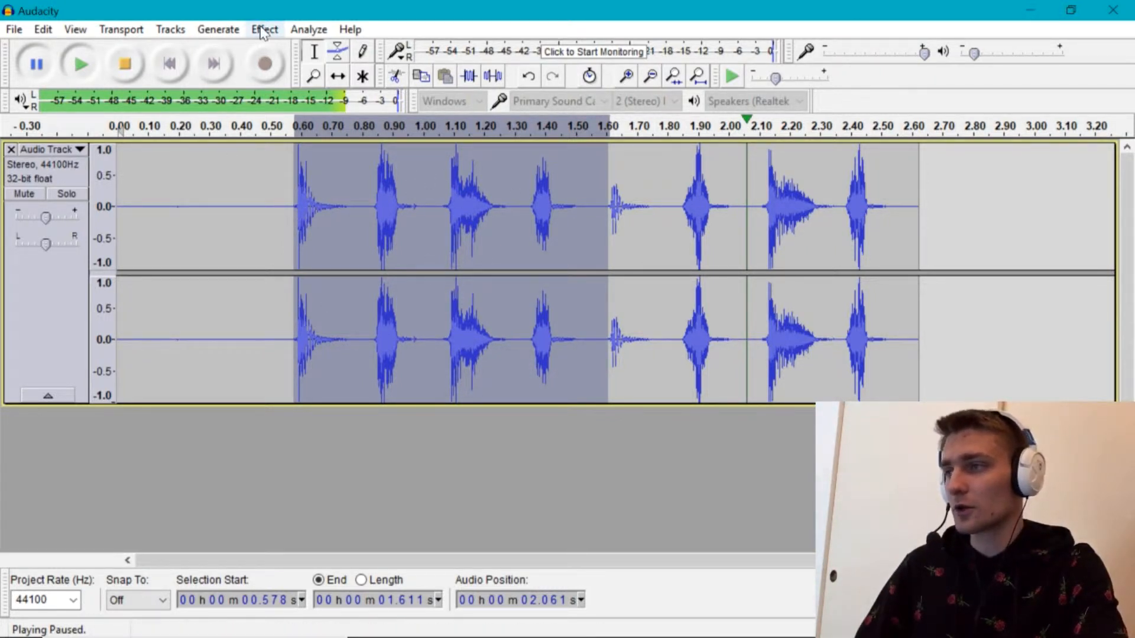
mouse_move(193, 20)
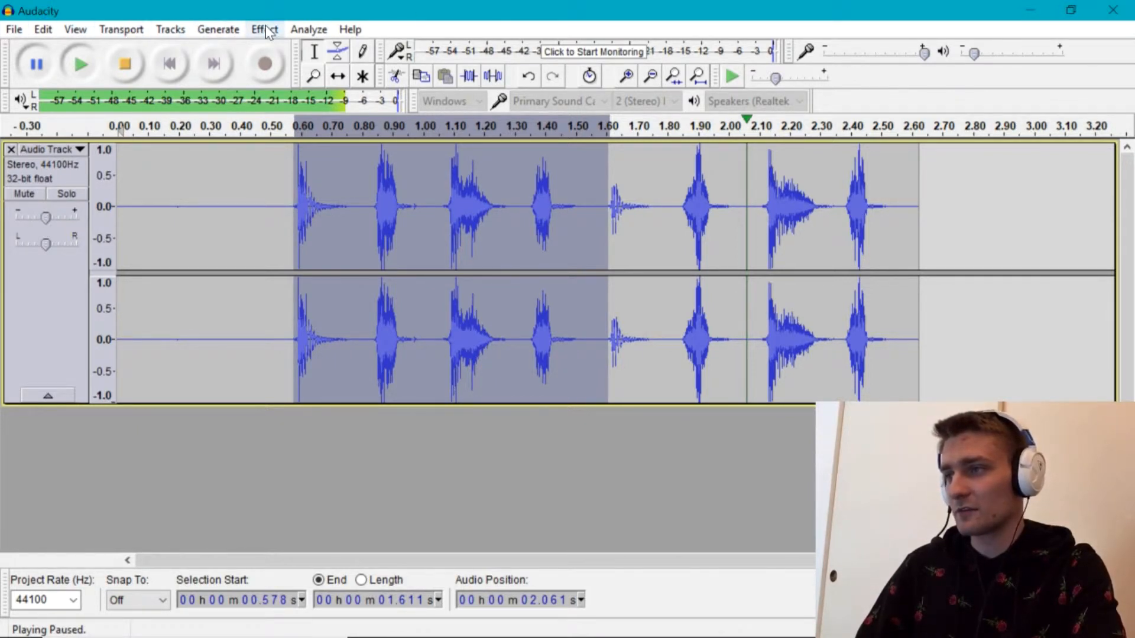
Stop playback and apply Effect > Repeat with 4 repeats, extending the clip to about 5.7 s
left_click(263, 29)
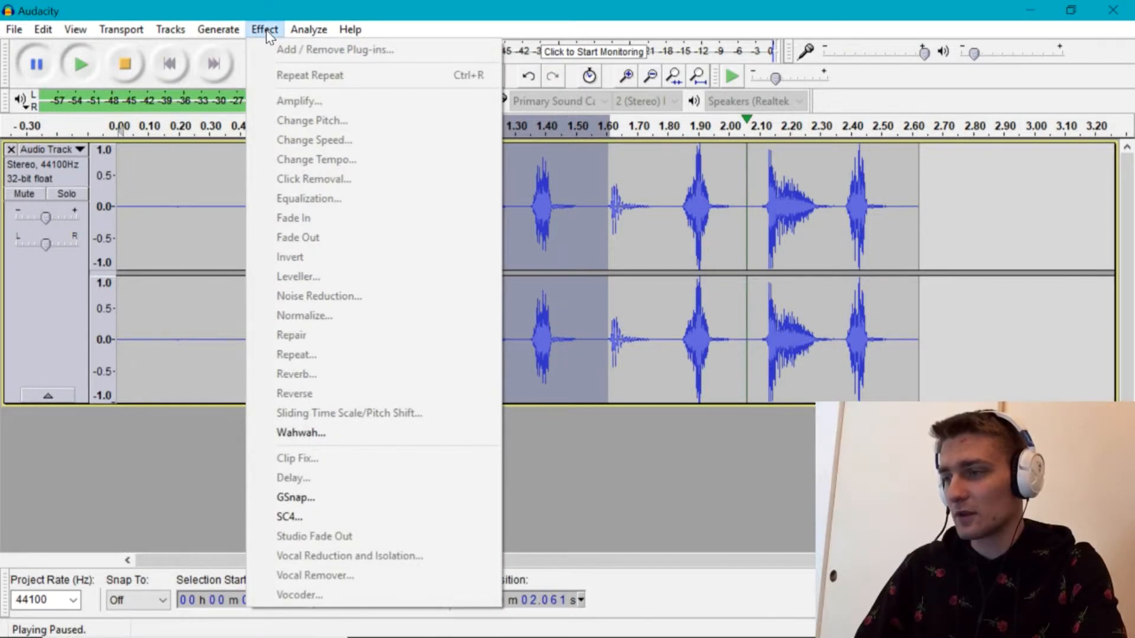
mouse_move(281, 16)
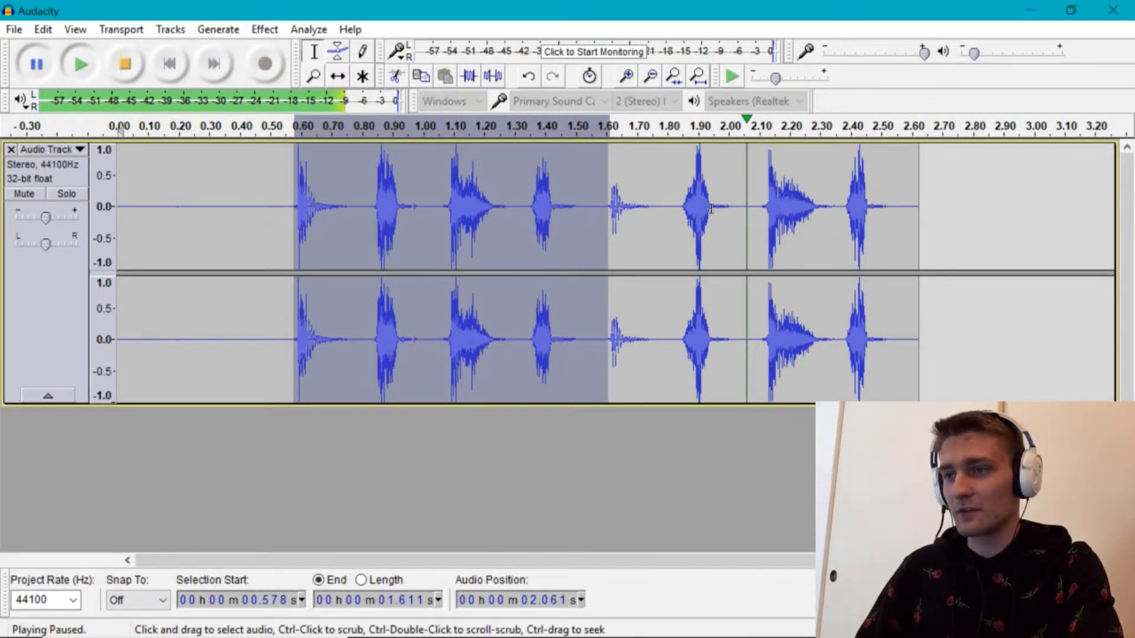
left_click(124, 64)
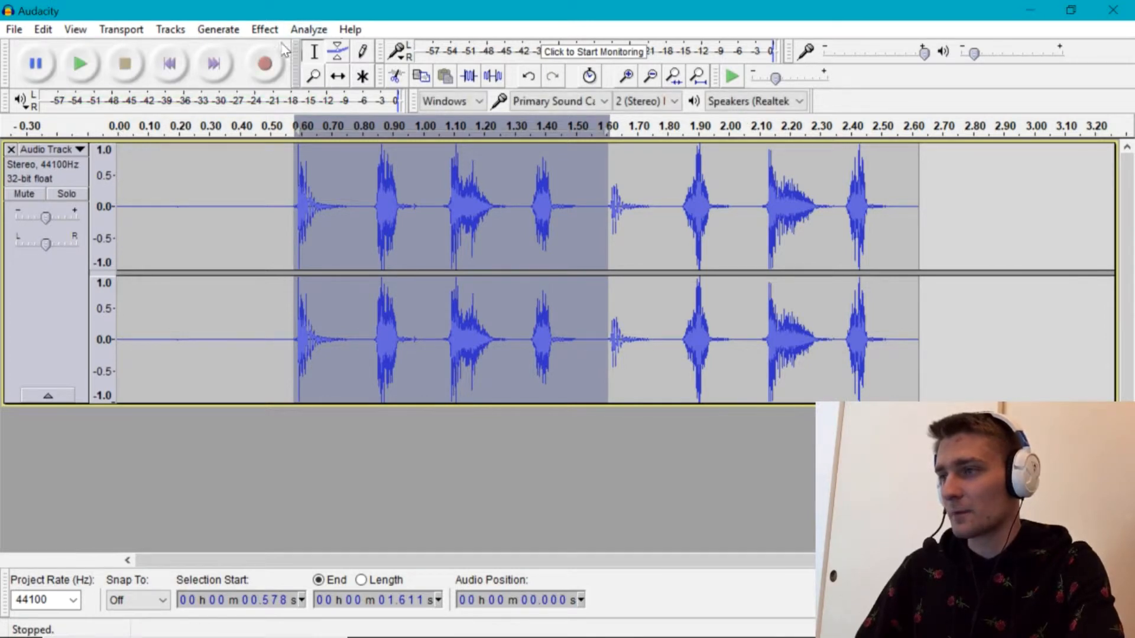
left_click(263, 29)
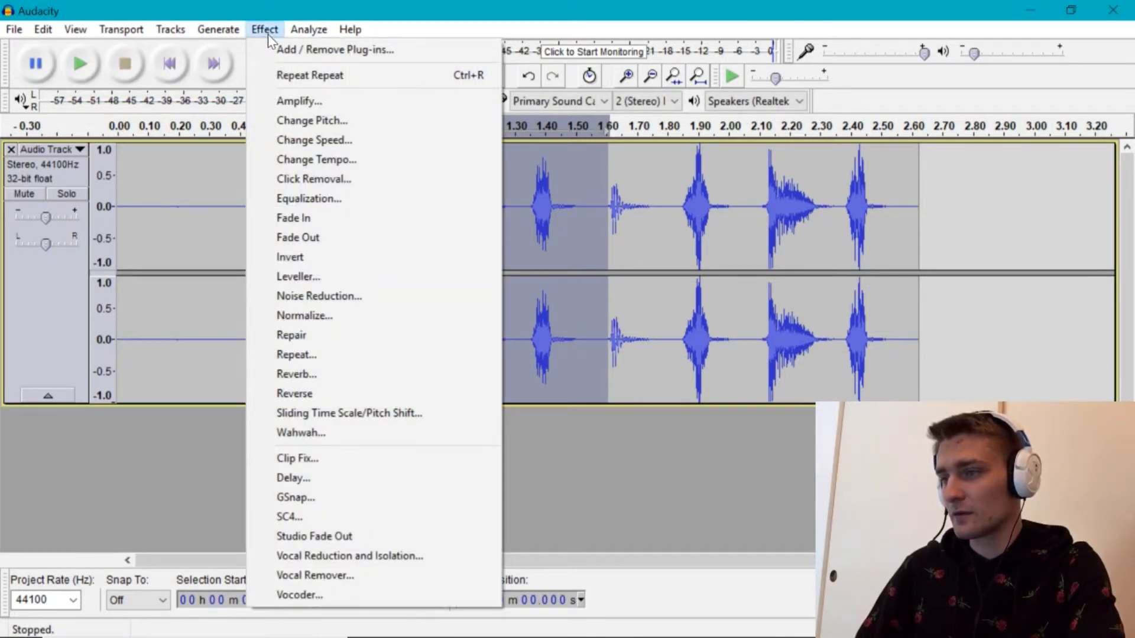
mouse_move(327, 354)
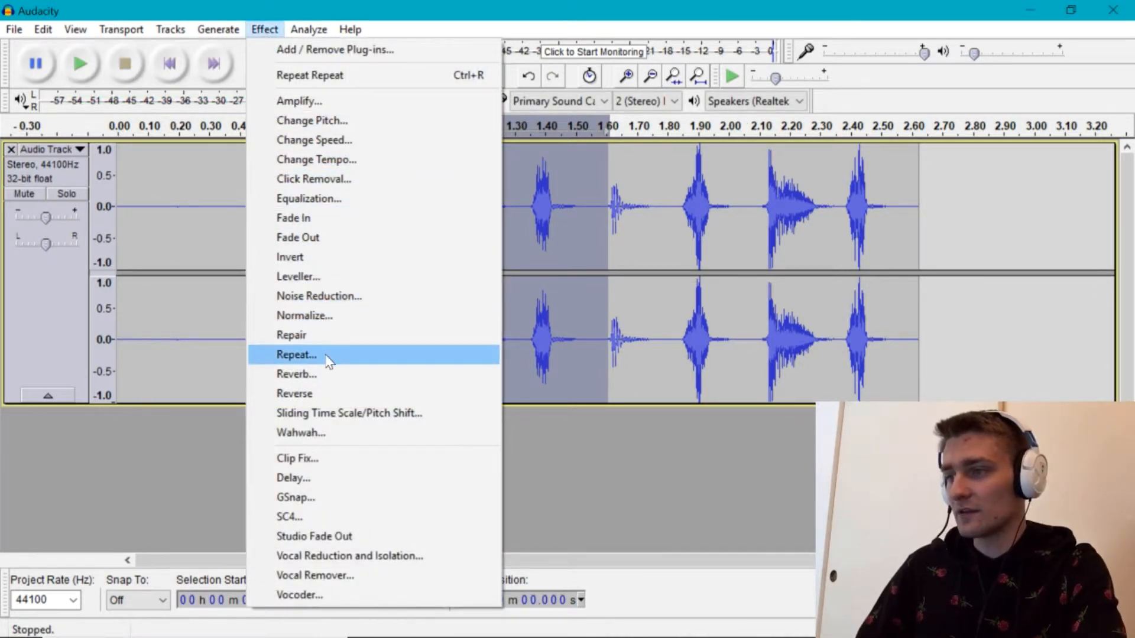
left_click(296, 354)
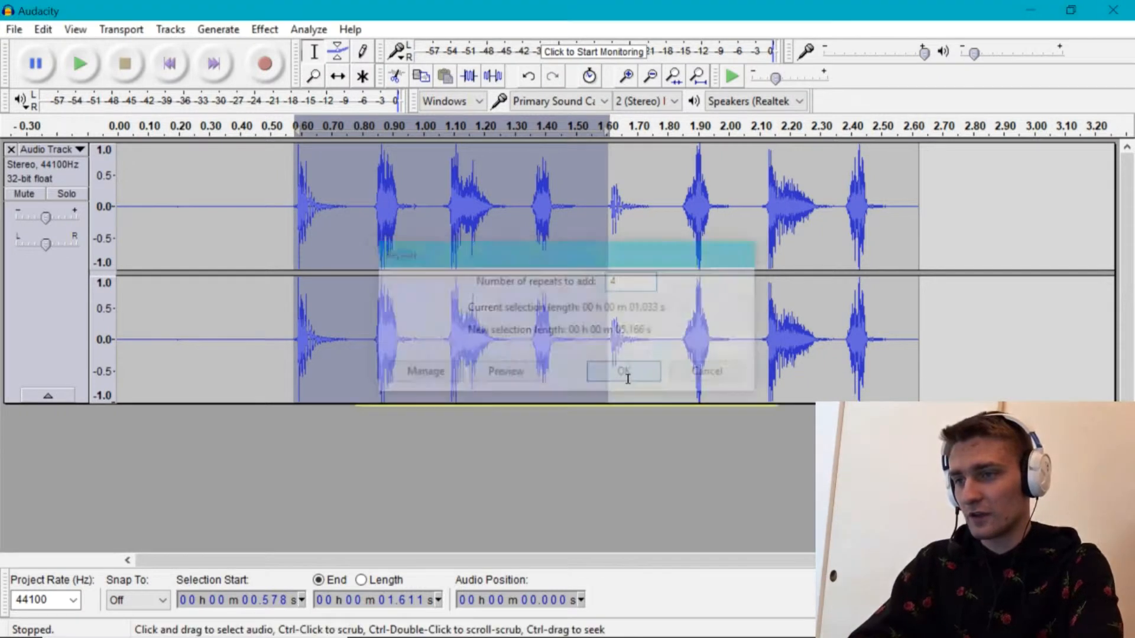
left_click(625, 370)
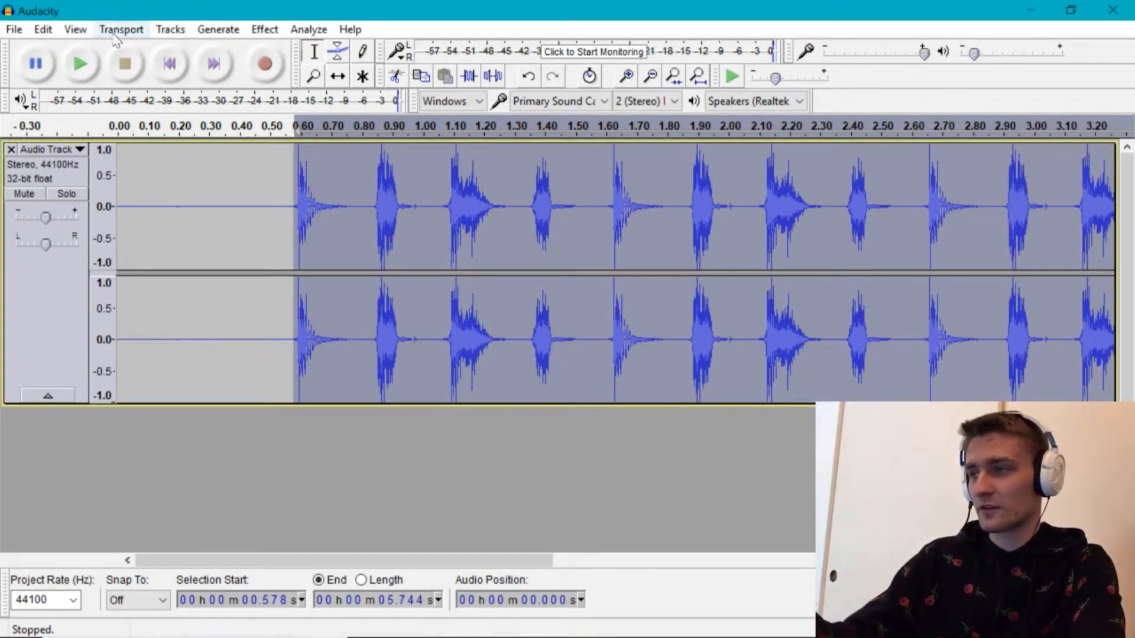
left_click(81, 63)
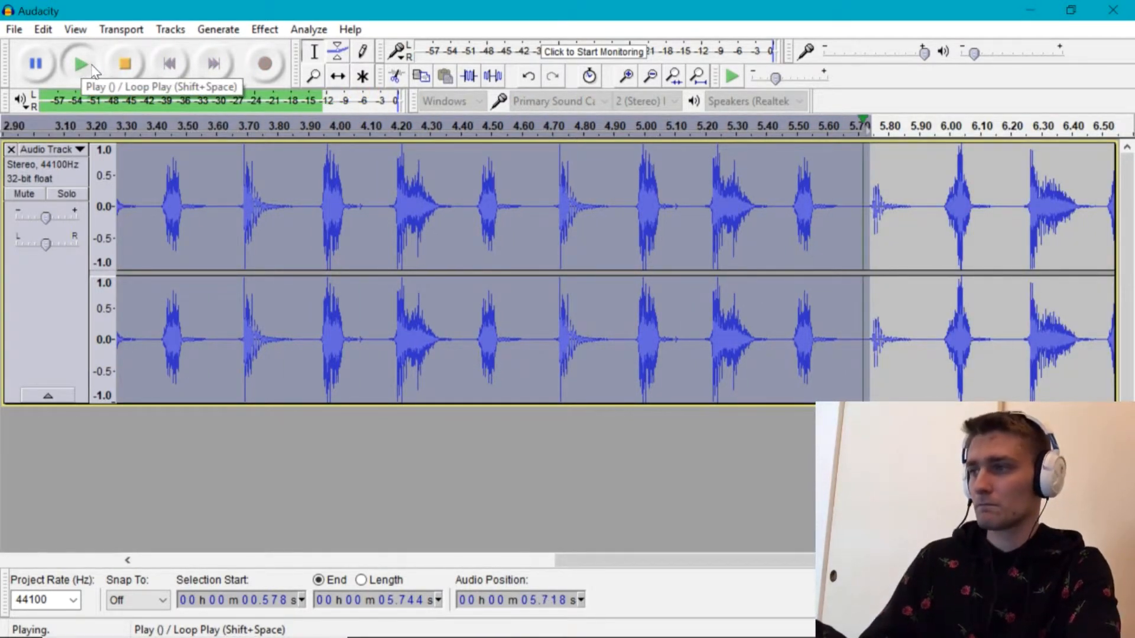
left_click(125, 62)
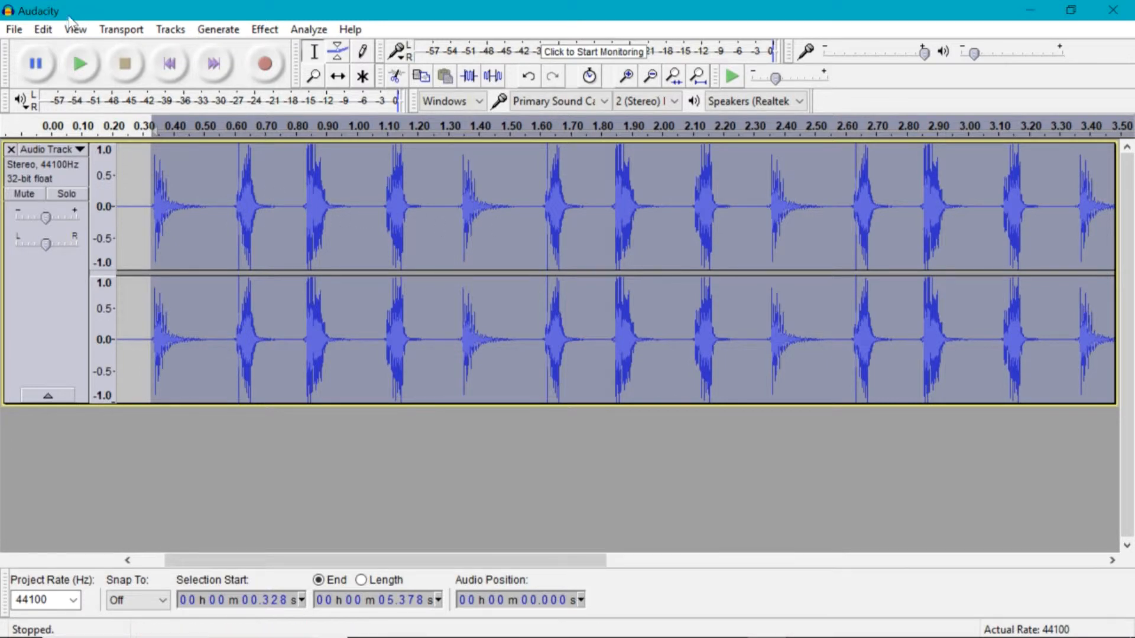
Undo the Repeat effect and close the beatbox track, leaving an empty project
left_click(43, 28)
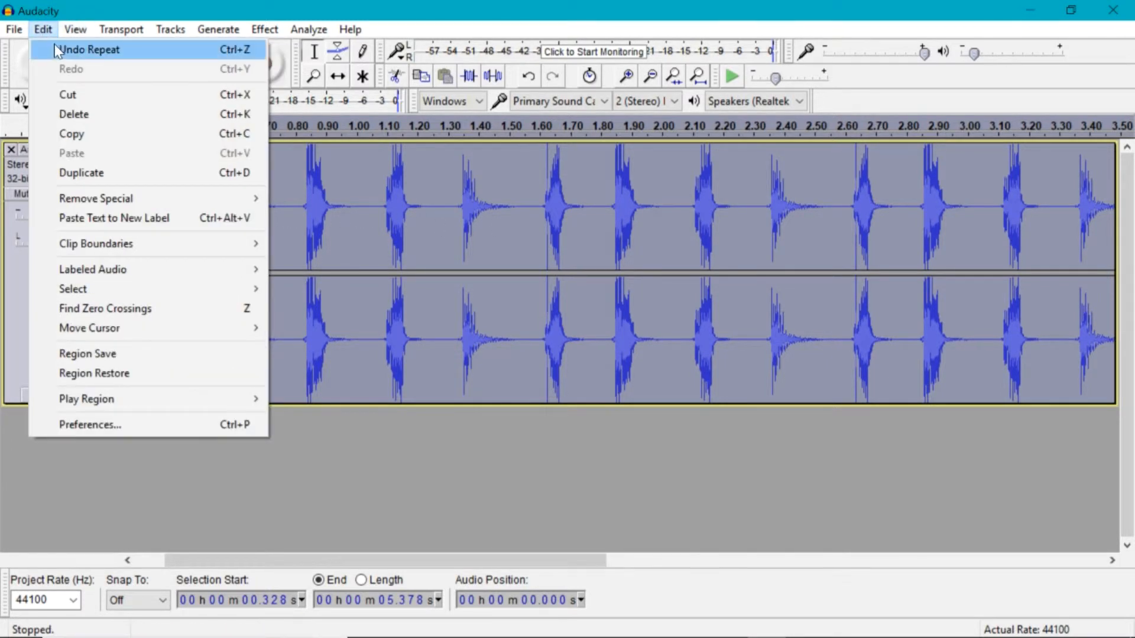
left_click(89, 49)
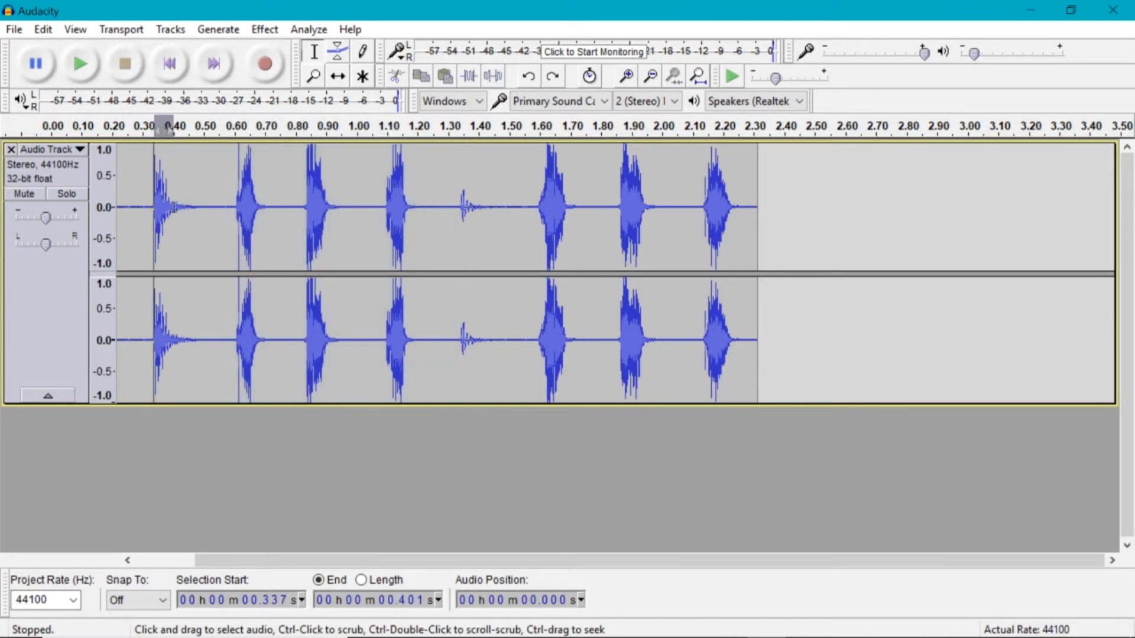
left_click_drag(167, 208, 456, 208)
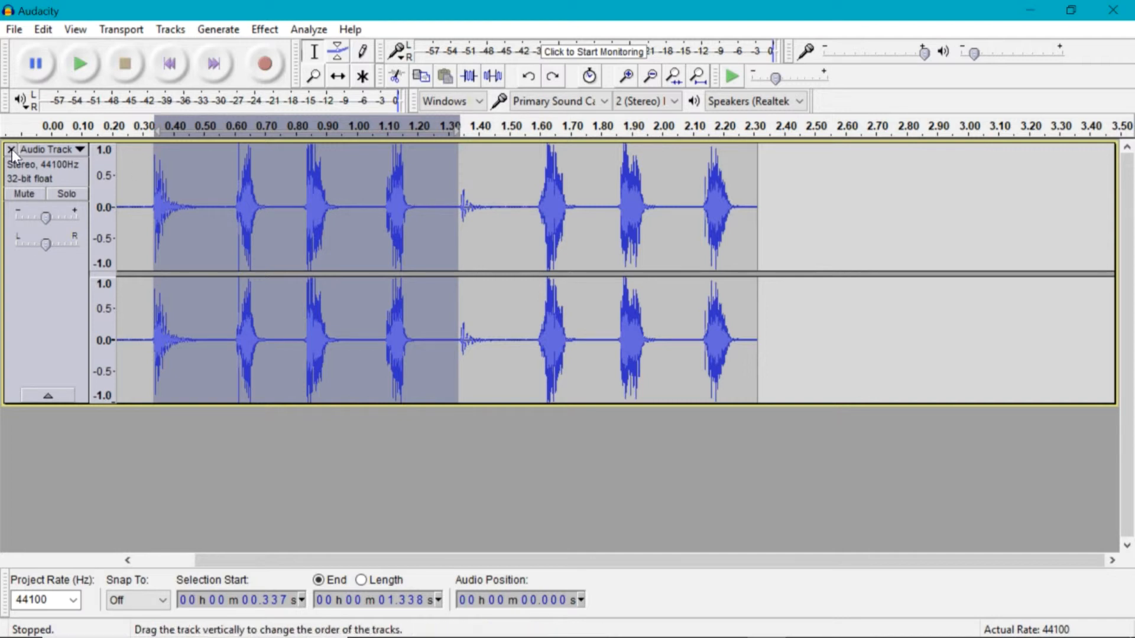
left_click(10, 149)
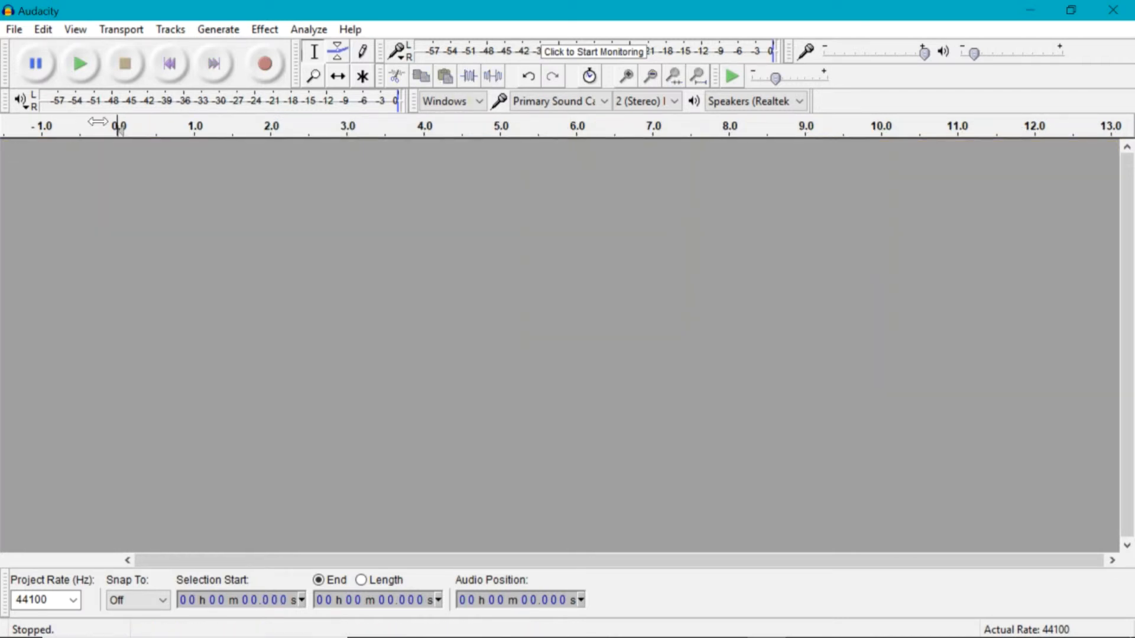
mouse_move(384, 498)
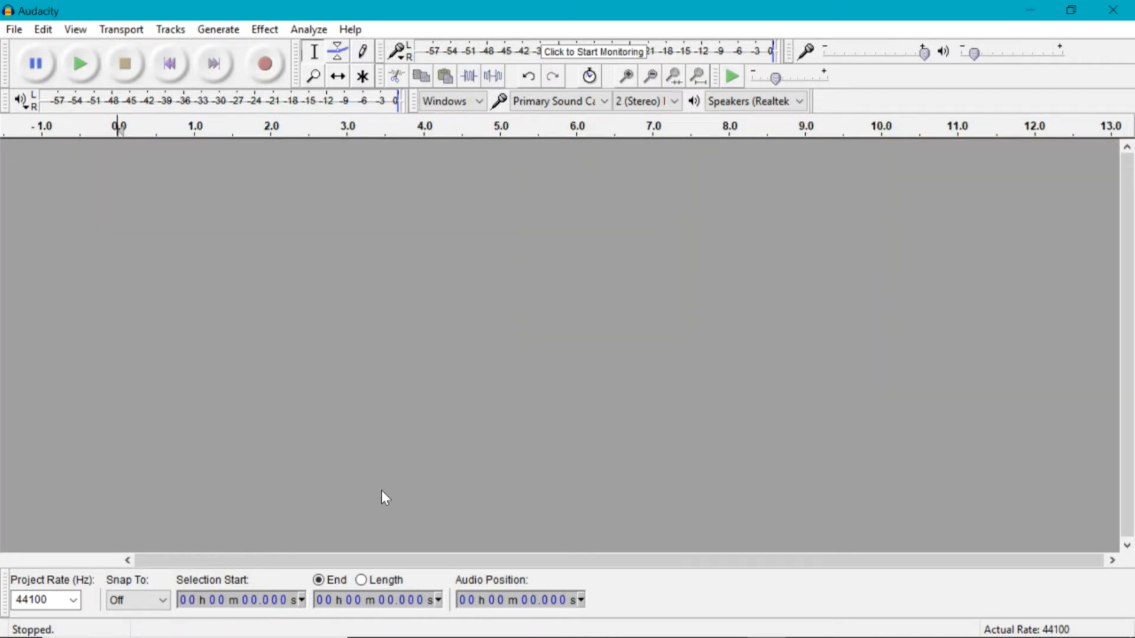